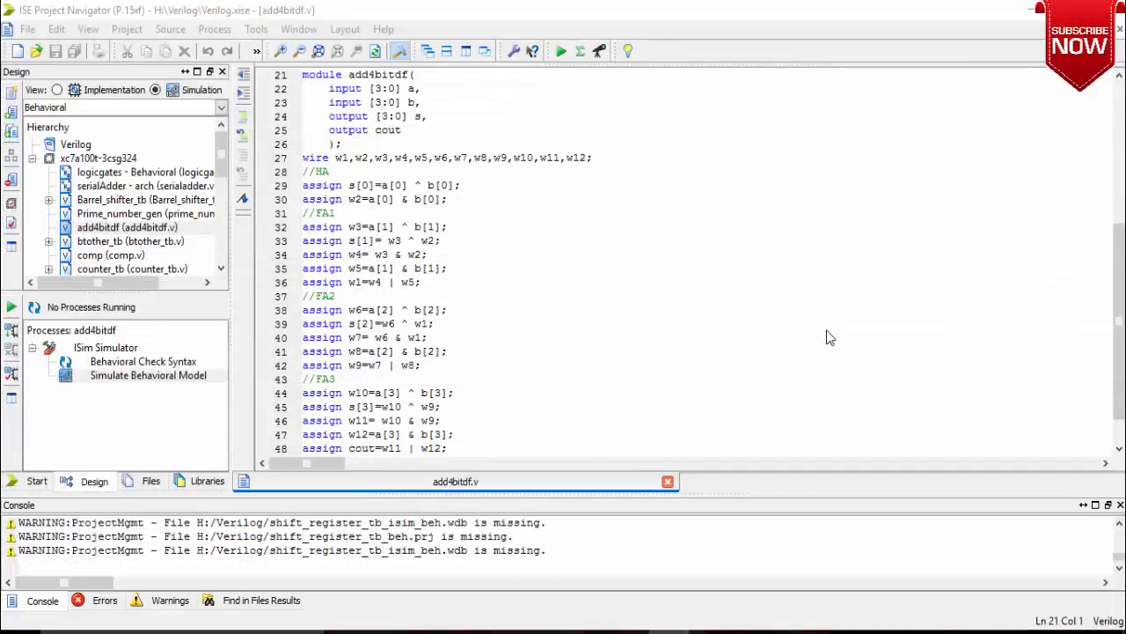
mouse_move(246, 273)
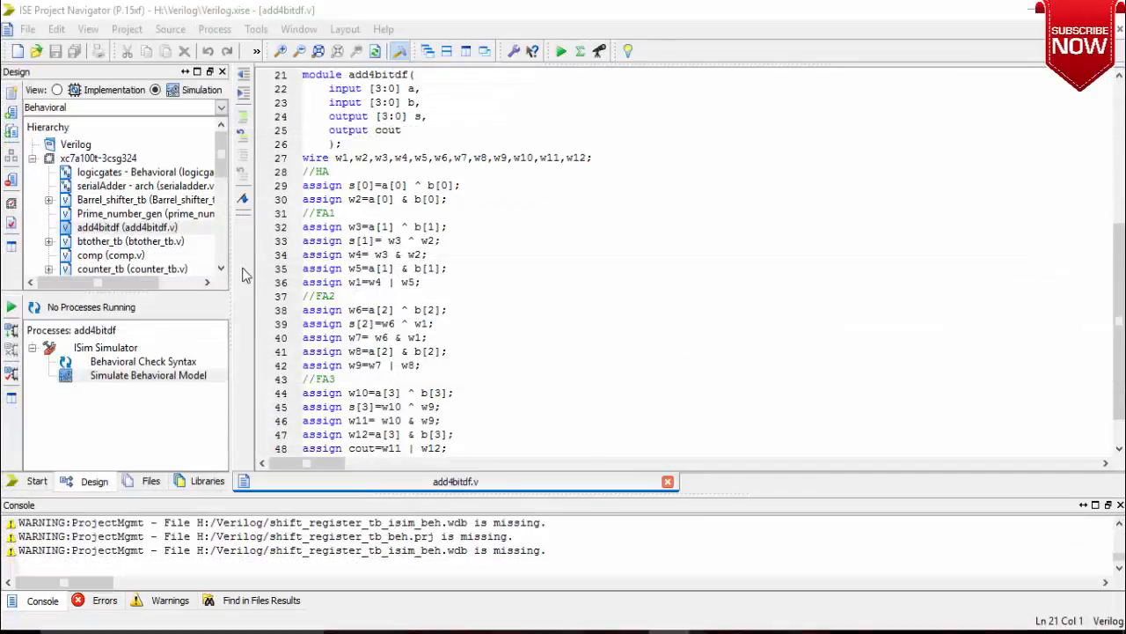
Bring up the source context menu on the add4bitdf (add4bitdf.v) module in the Hierarchy pane
right_click(126, 227)
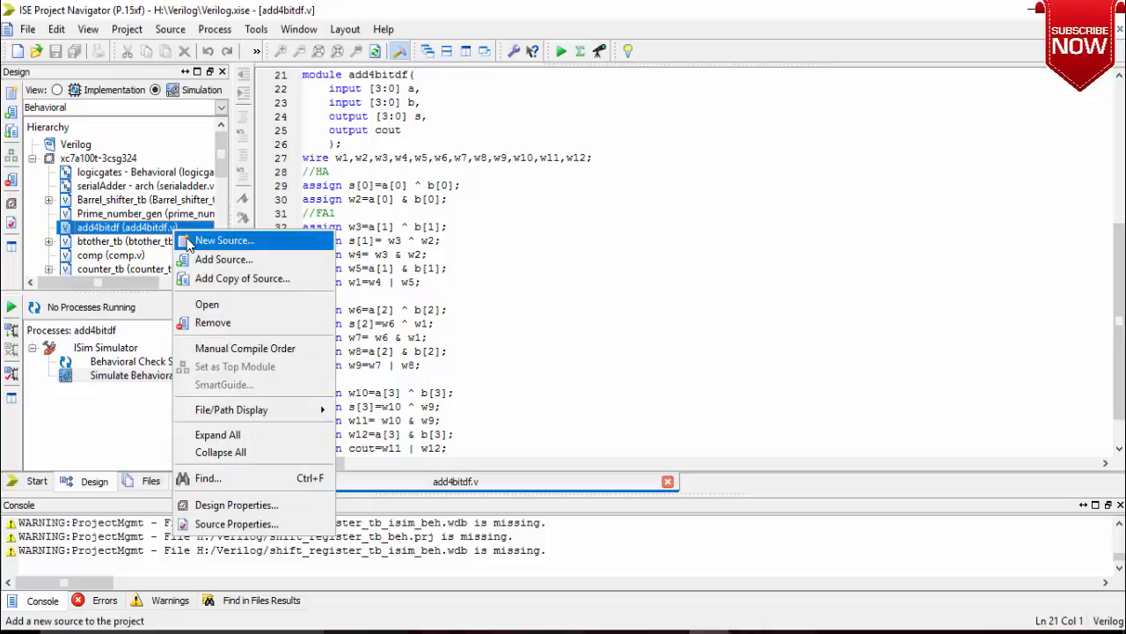
mouse_move(256, 278)
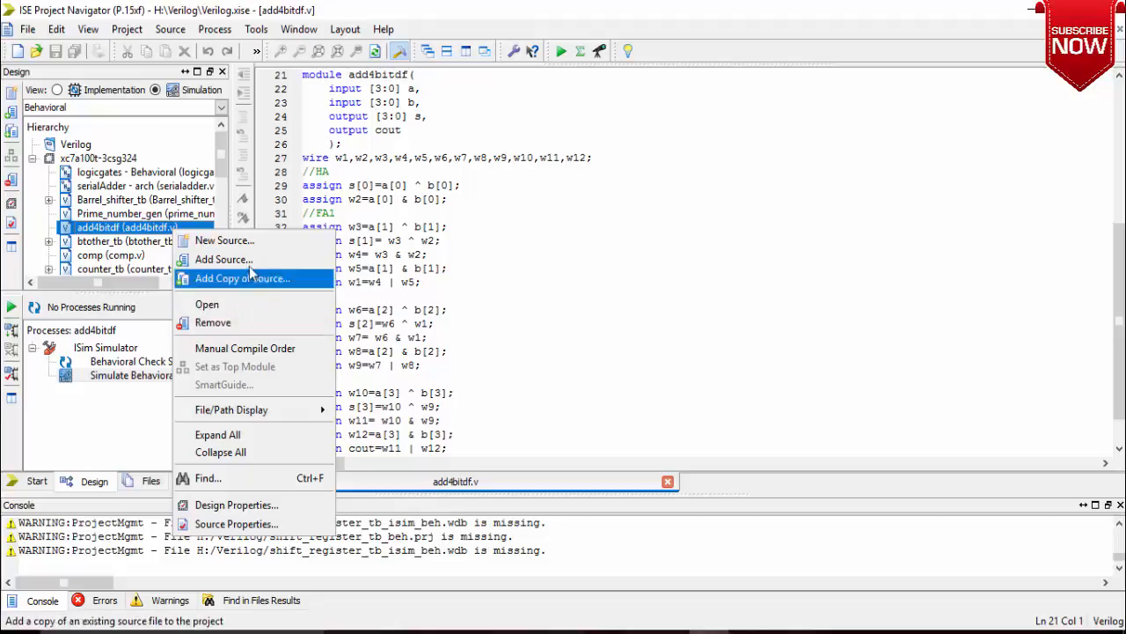
Create a Verilog Test Fixture named add4bitdf_tb associated with the add4bitdf module
click(223, 239)
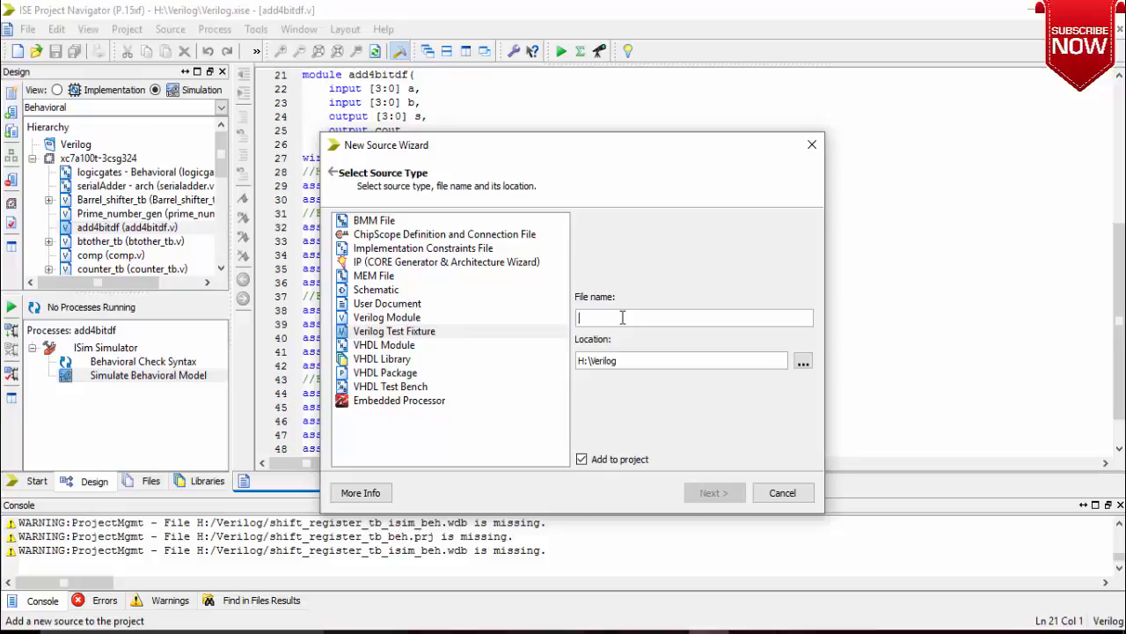
text(add4bitdf_tb)
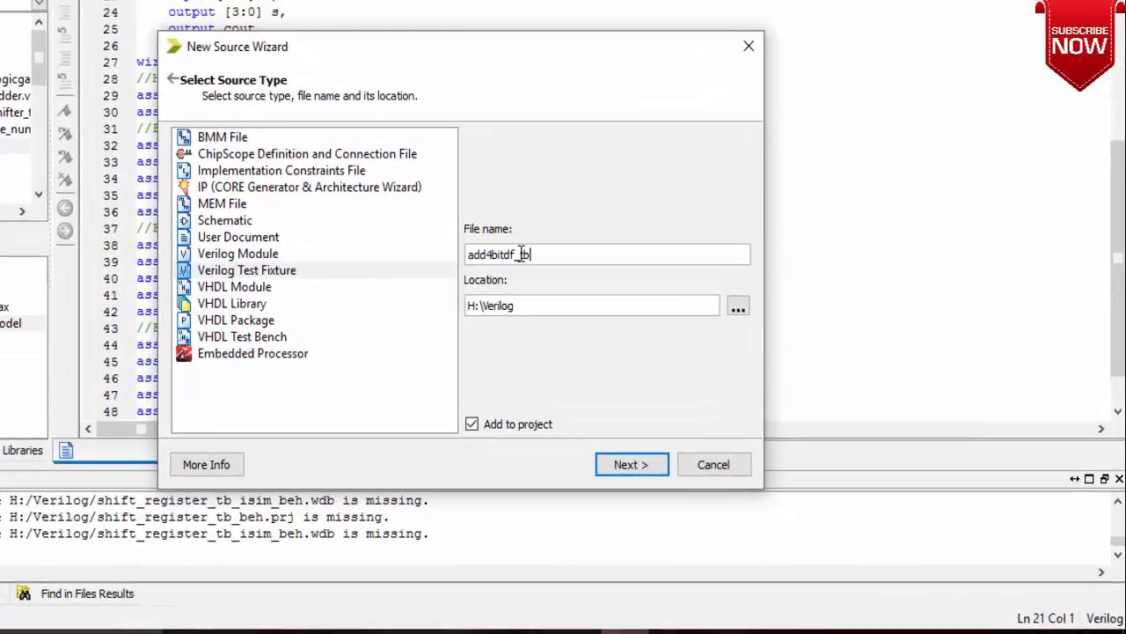
click(630, 465)
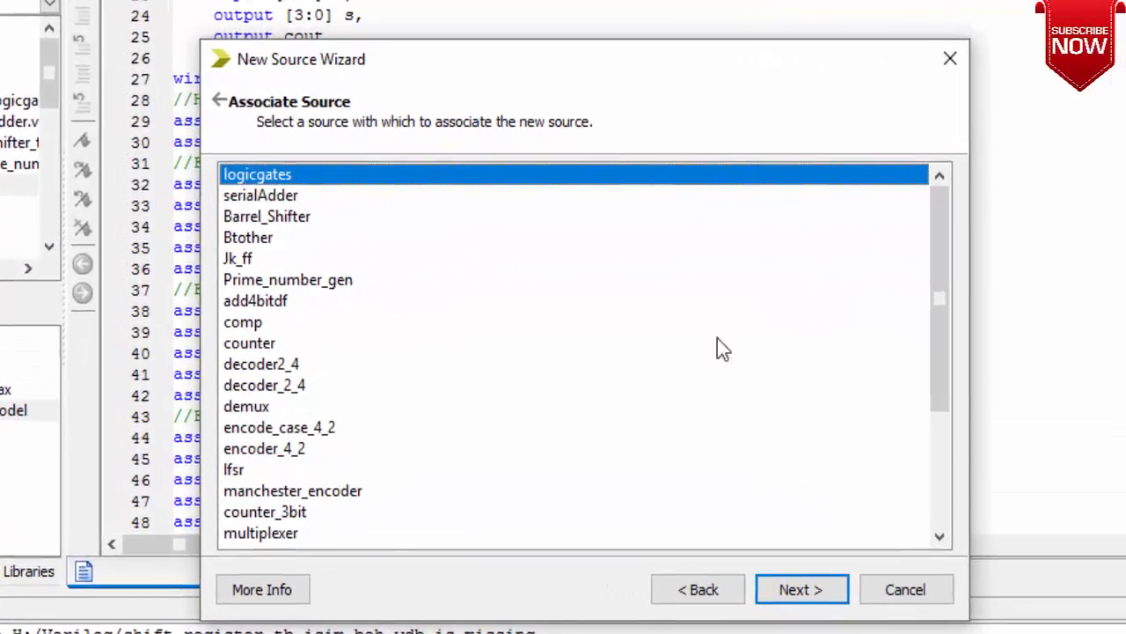
mouse_move(919, 289)
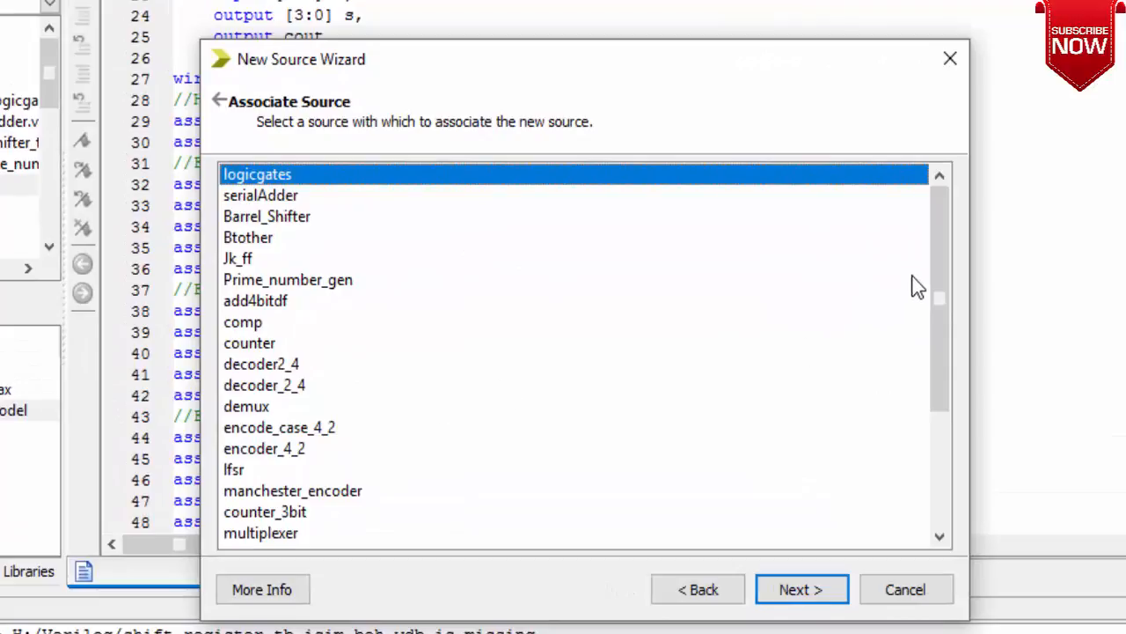
scroll(down, 3)
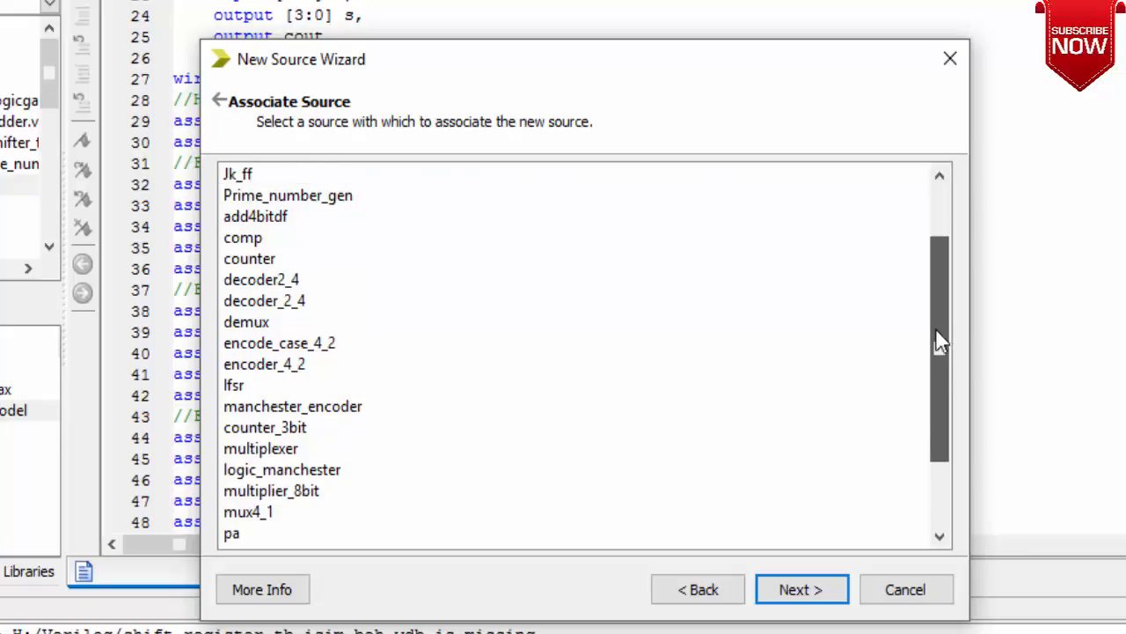
click(255, 216)
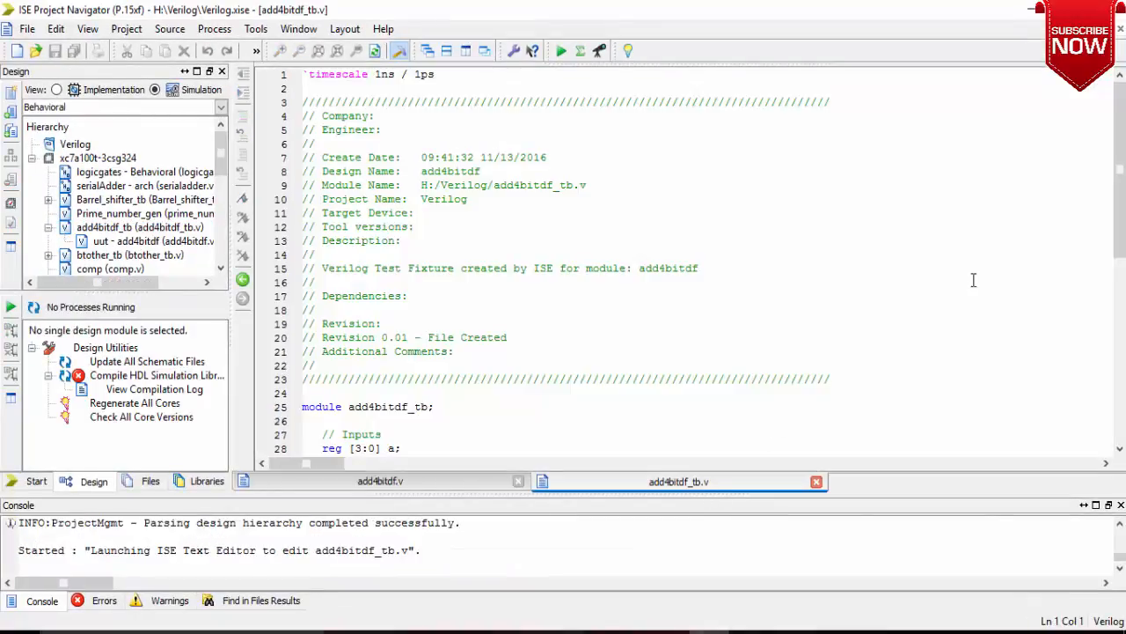
Add a = 4'b....; b = 4'b....; #100; stimulus pairs inside initial begin, save, and compile the testbench
scroll(down, 3)
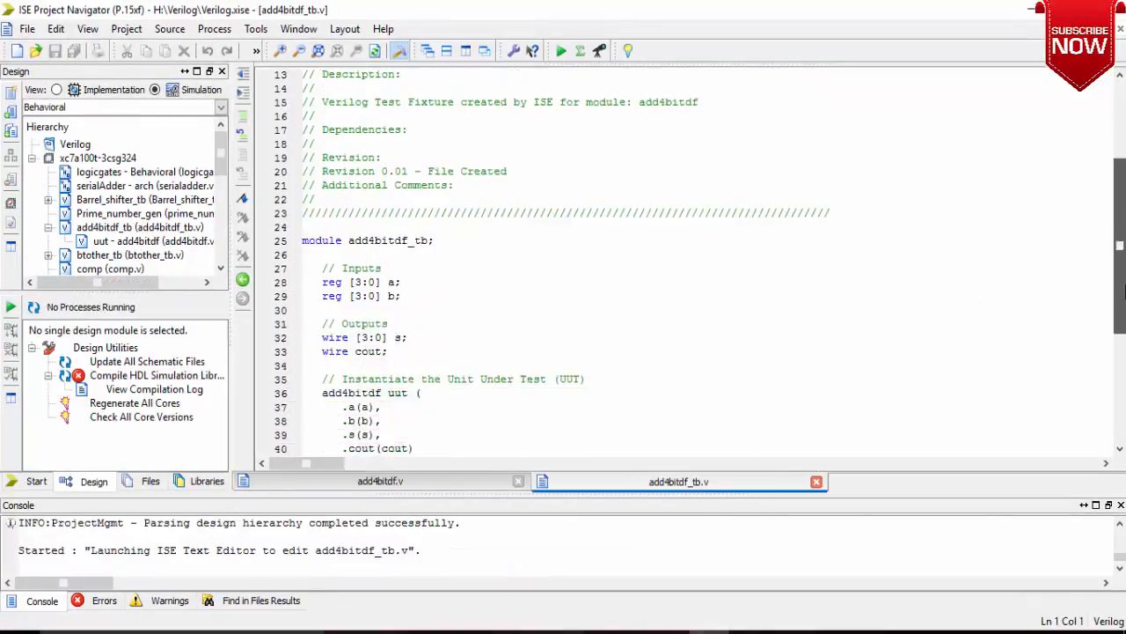
scroll(down, 3)
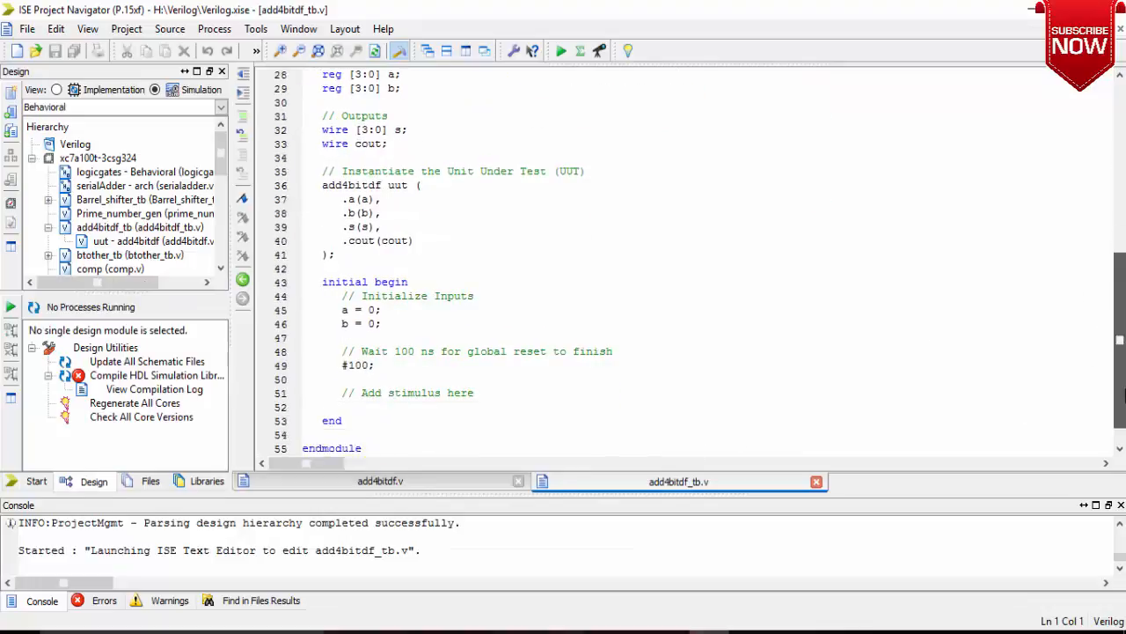
scroll(down, 3)
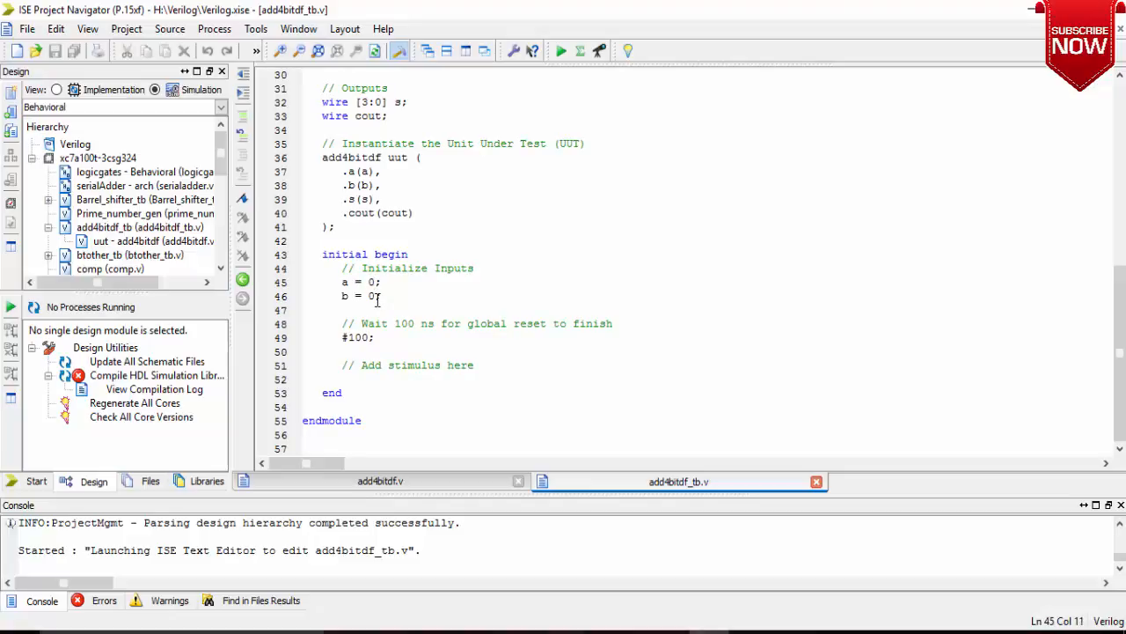
text(4'b)
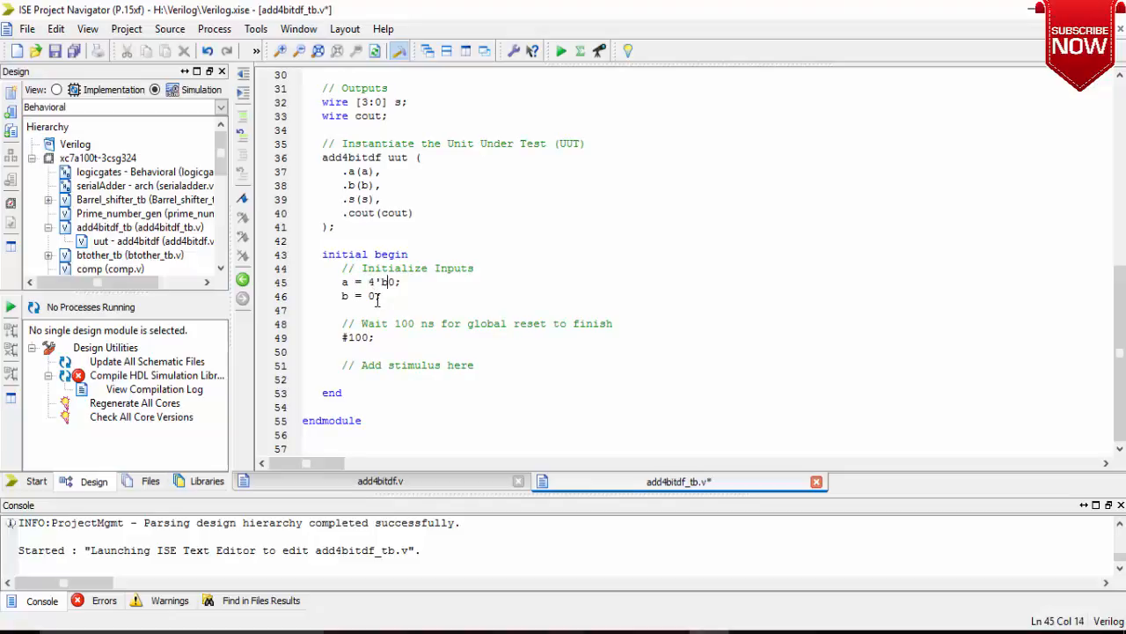
text(000)
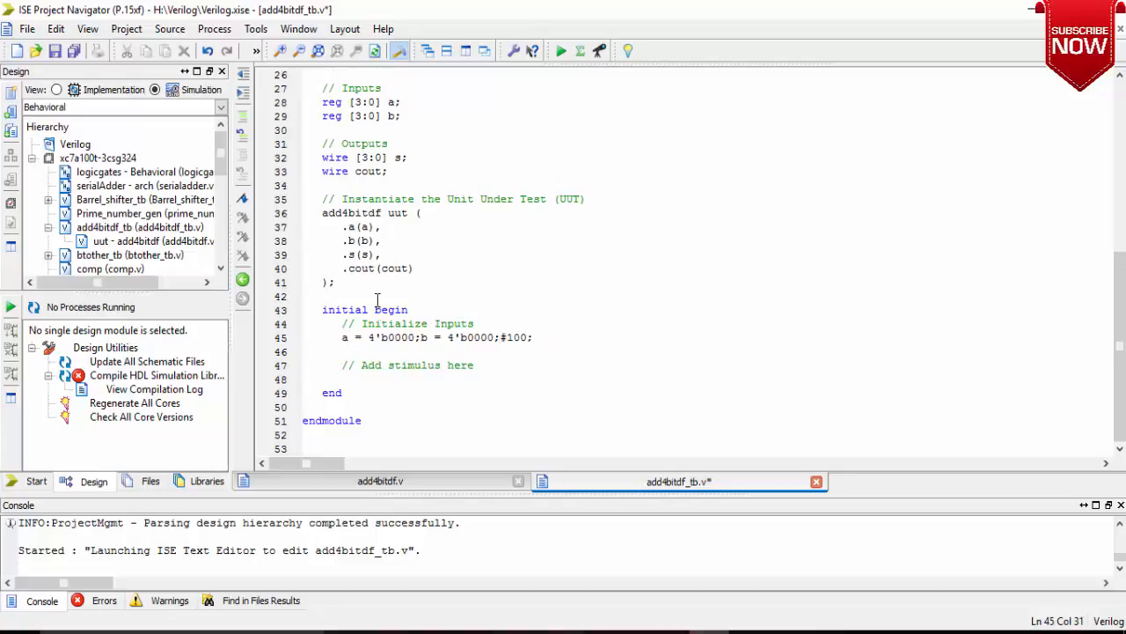
text(;)
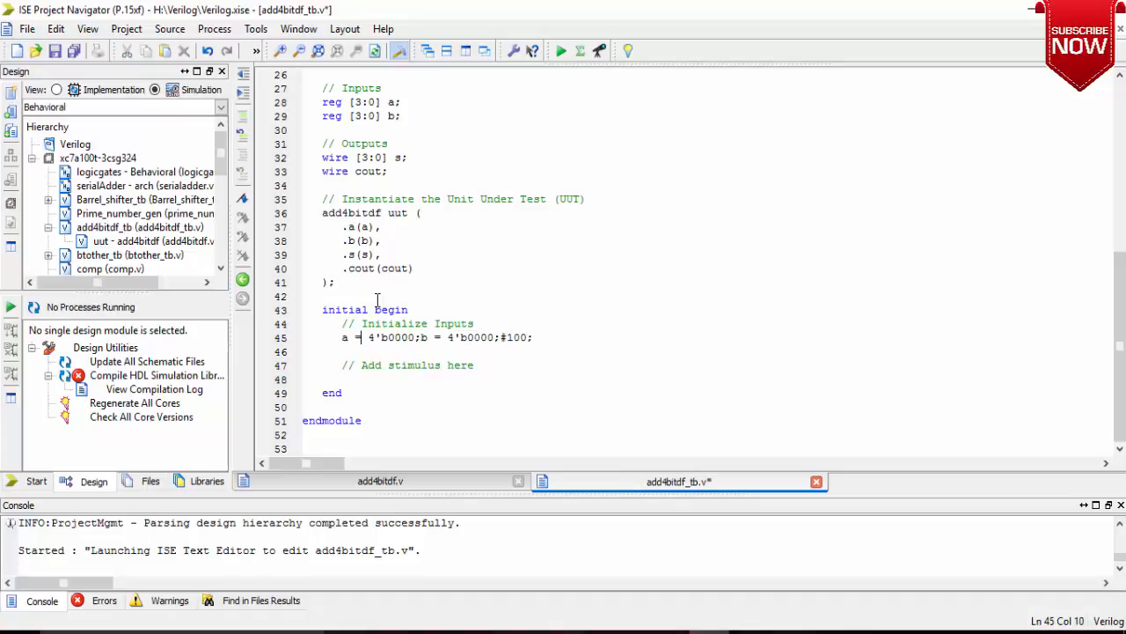
click(528, 338)
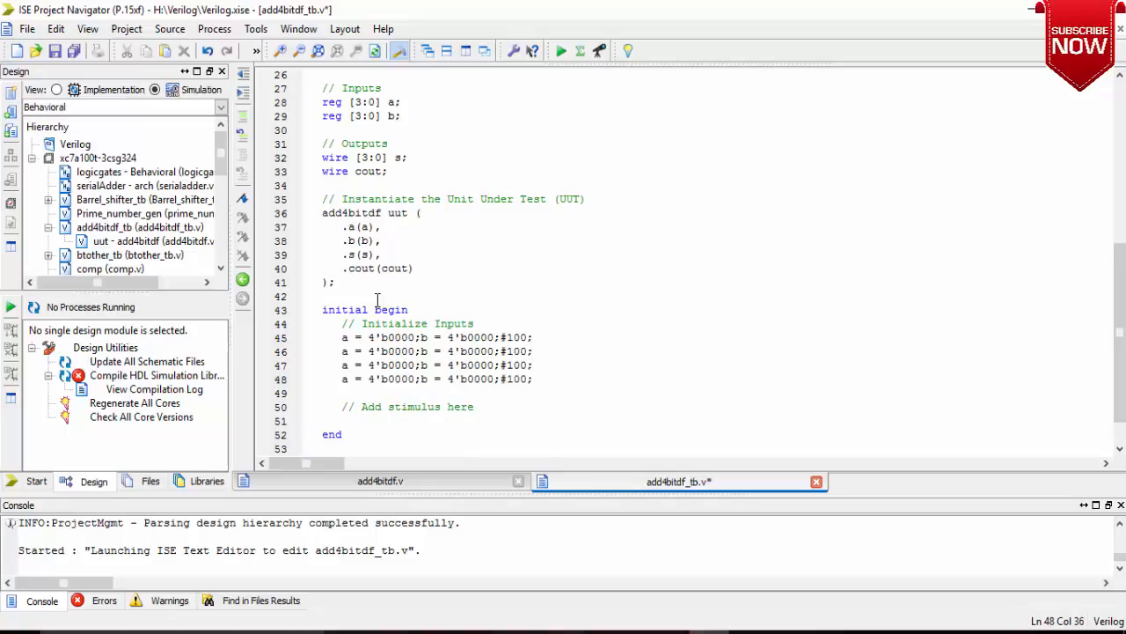
text(a = 4'b0000;b = 4'b0000;#100;)
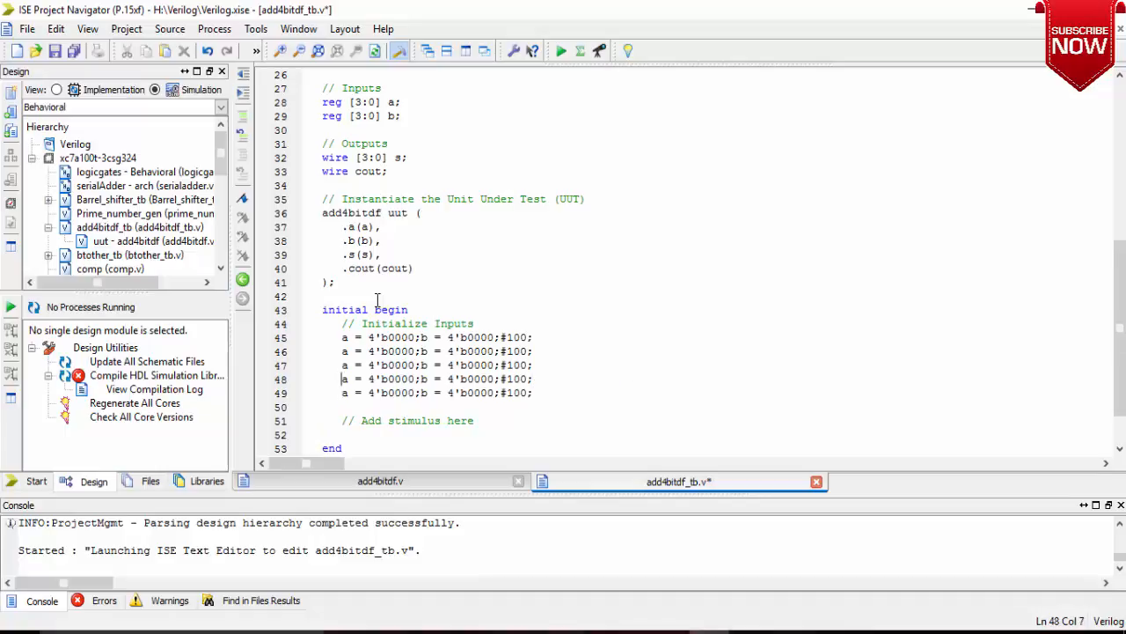
click(413, 351)
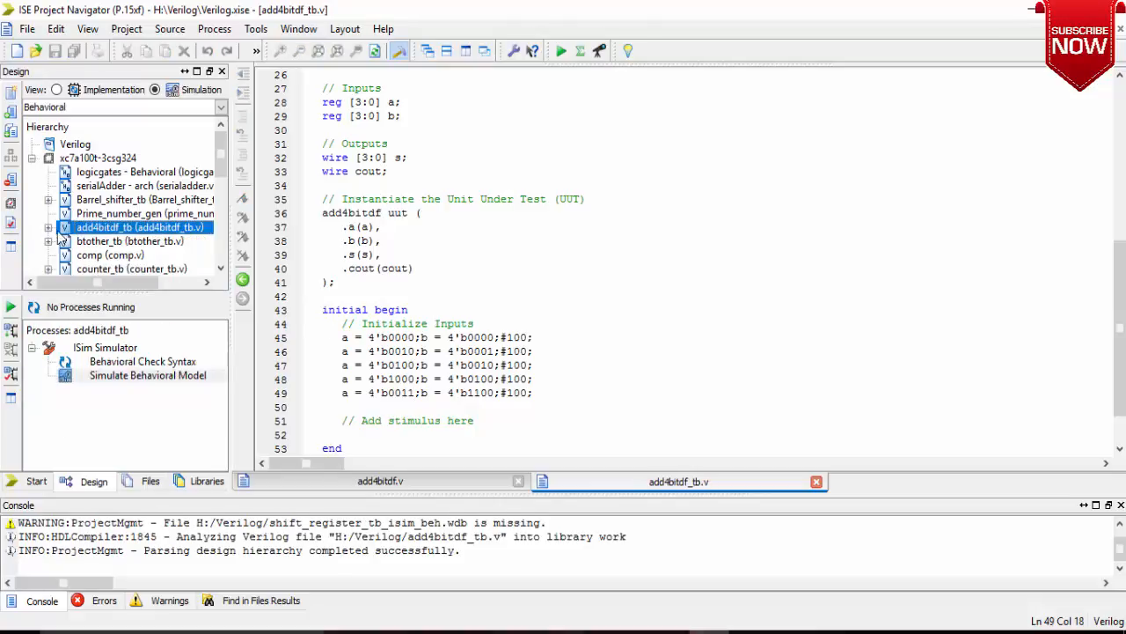
Launch Simulate Behavioral Model under ISim Simulator for the add4bitdf_tb testbench
double_click(141, 363)
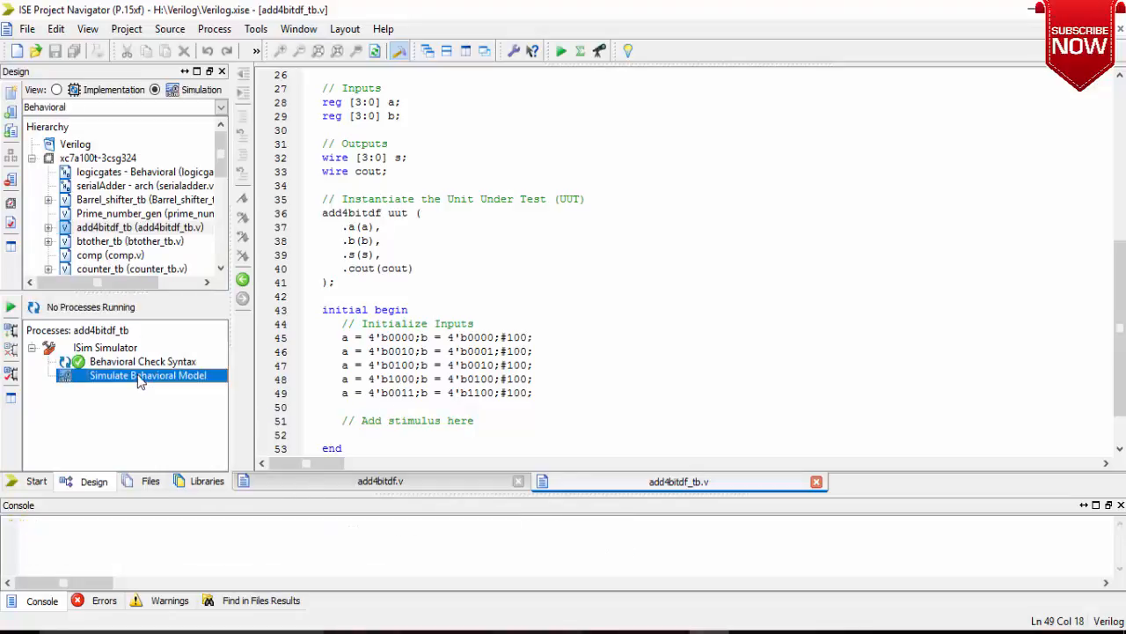
double_click(148, 375)
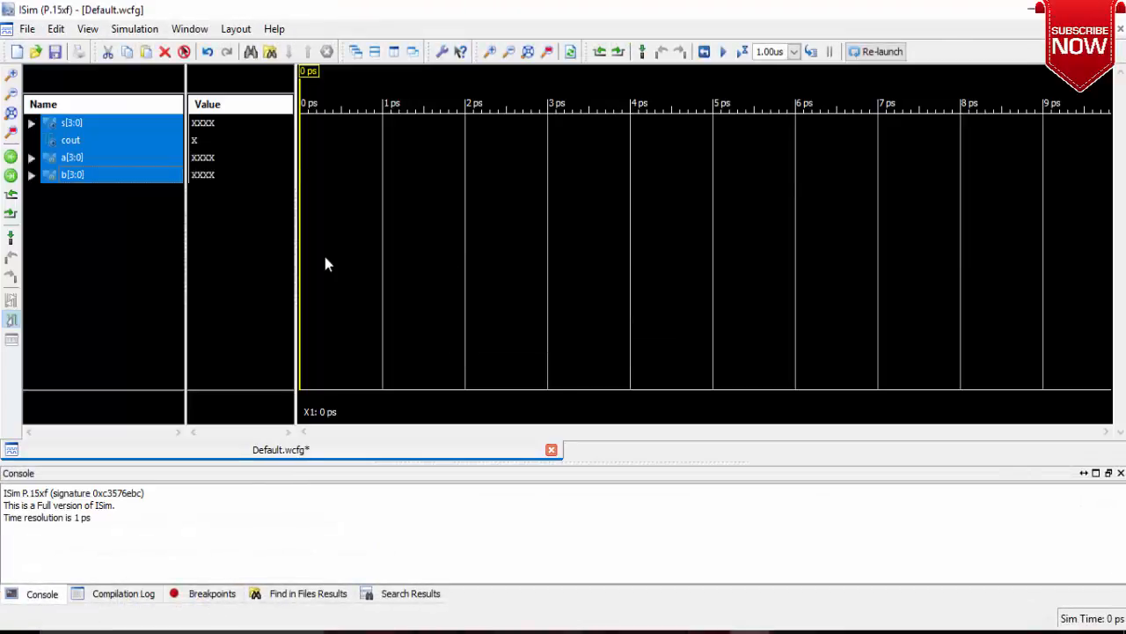
Zoom the ISim waveform to fit the entire simulation run in view
click(722, 52)
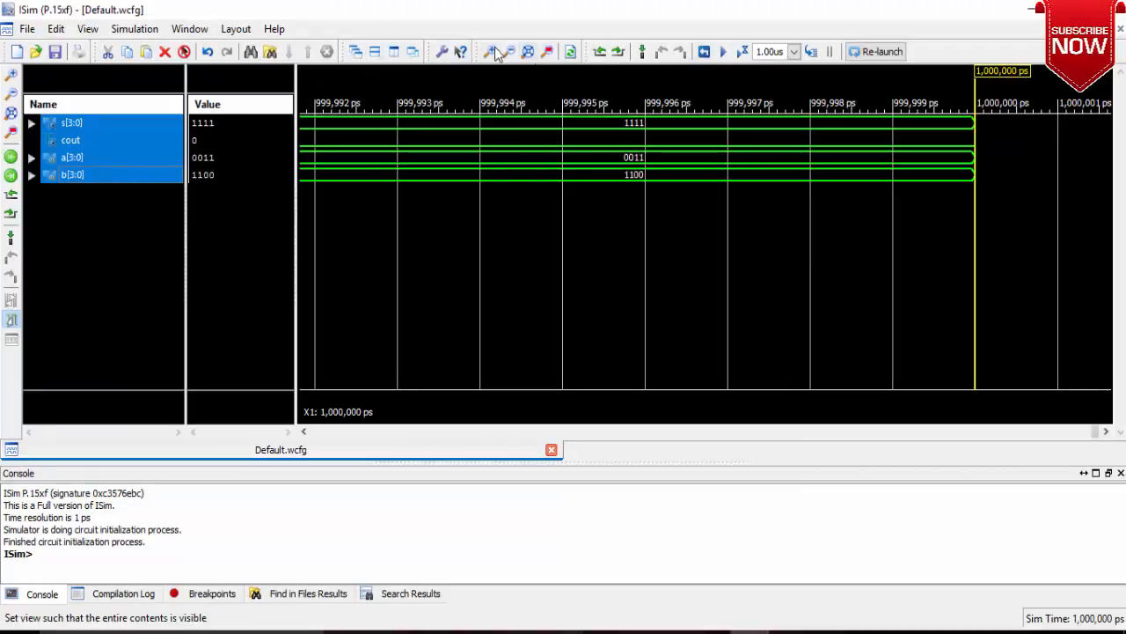
click(509, 52)
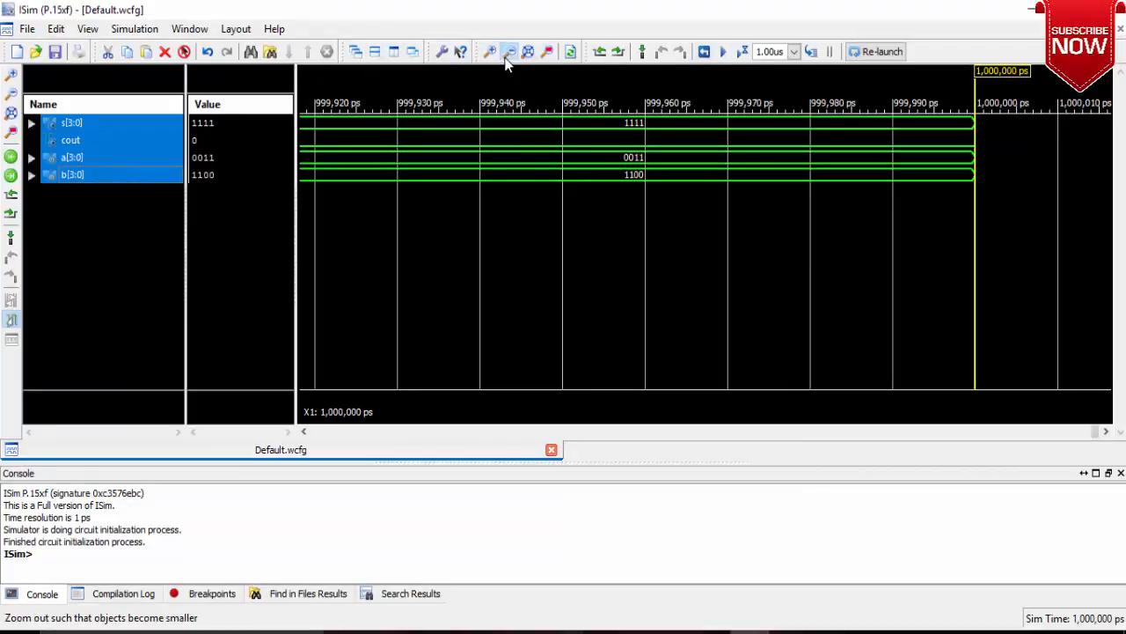
click(510, 51)
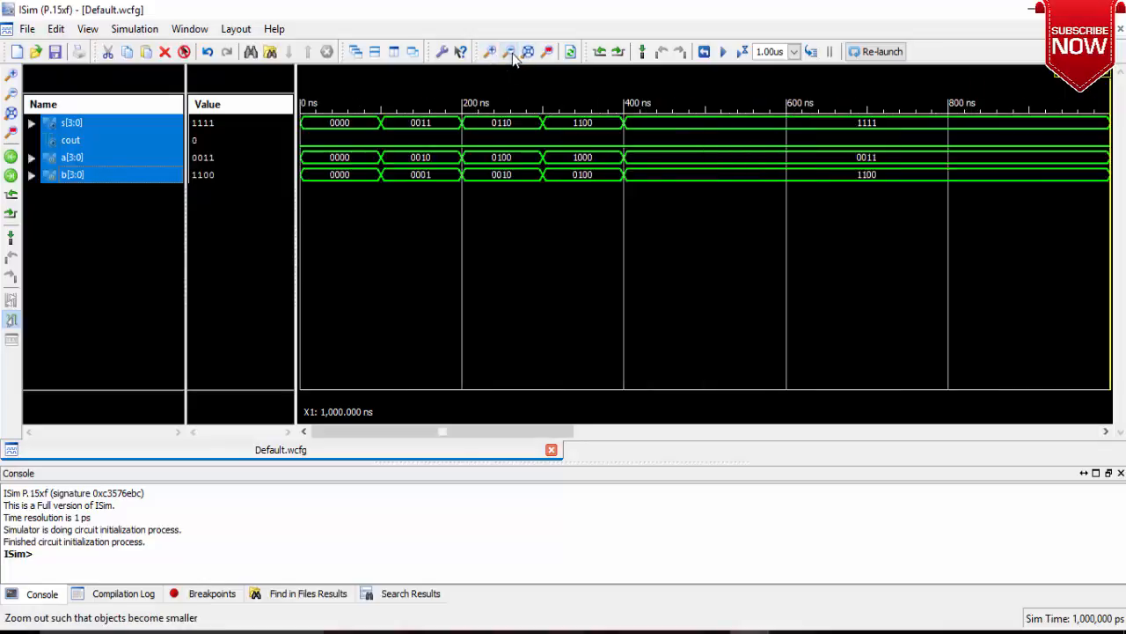
click(514, 51)
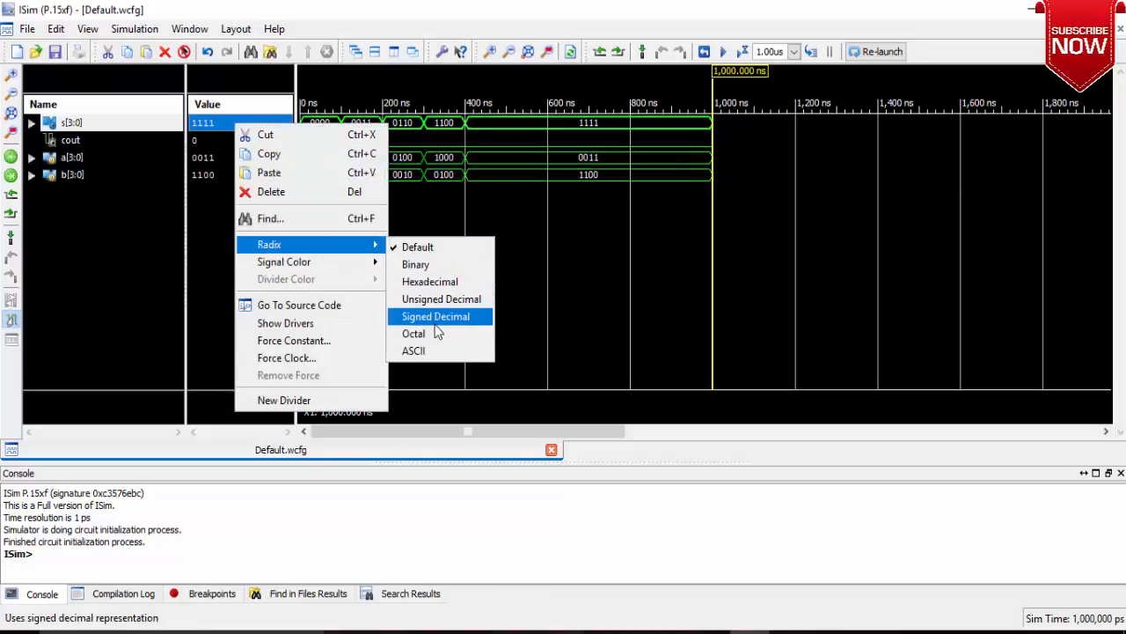
mouse_move(432, 317)
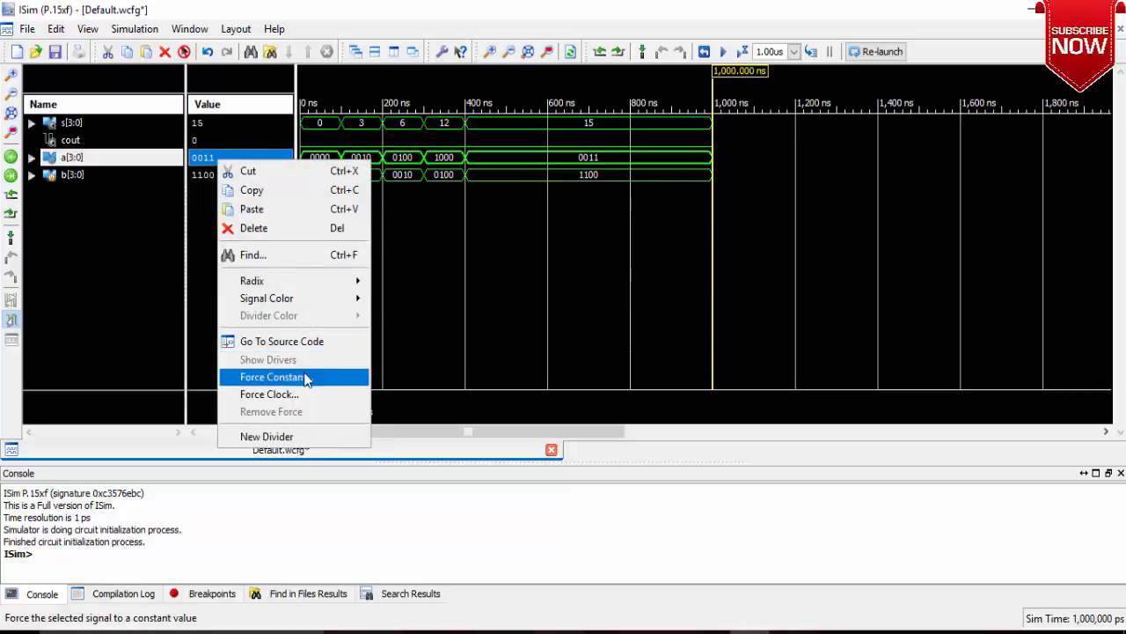
mouse_move(273, 280)
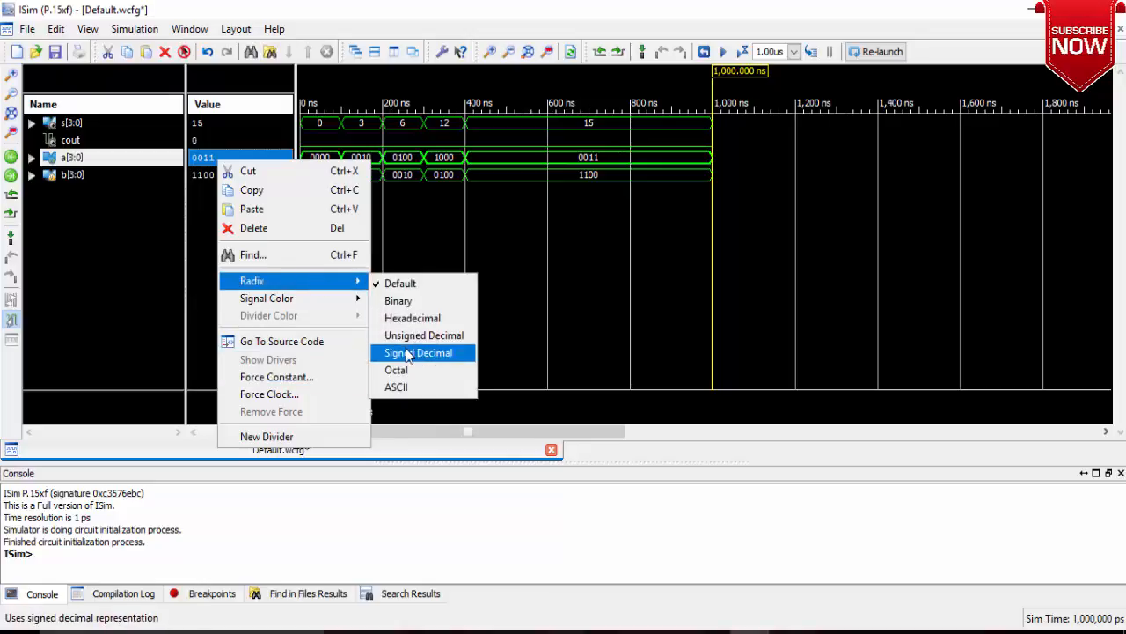
Show a and b as unsigned decimal values so the sums read directly
click(422, 334)
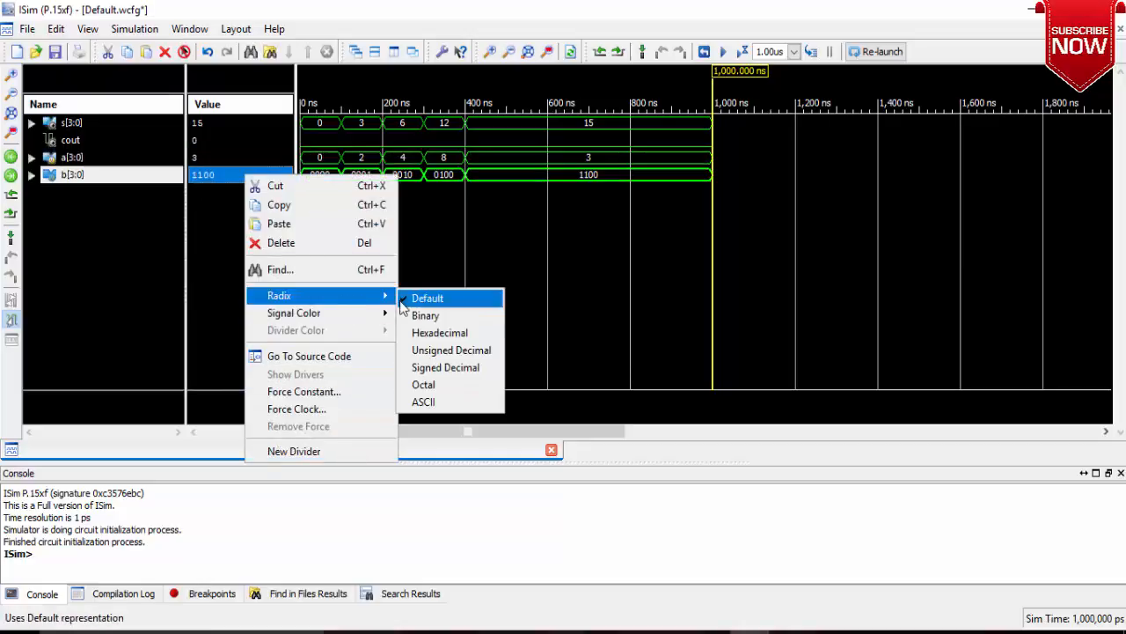
click(451, 349)
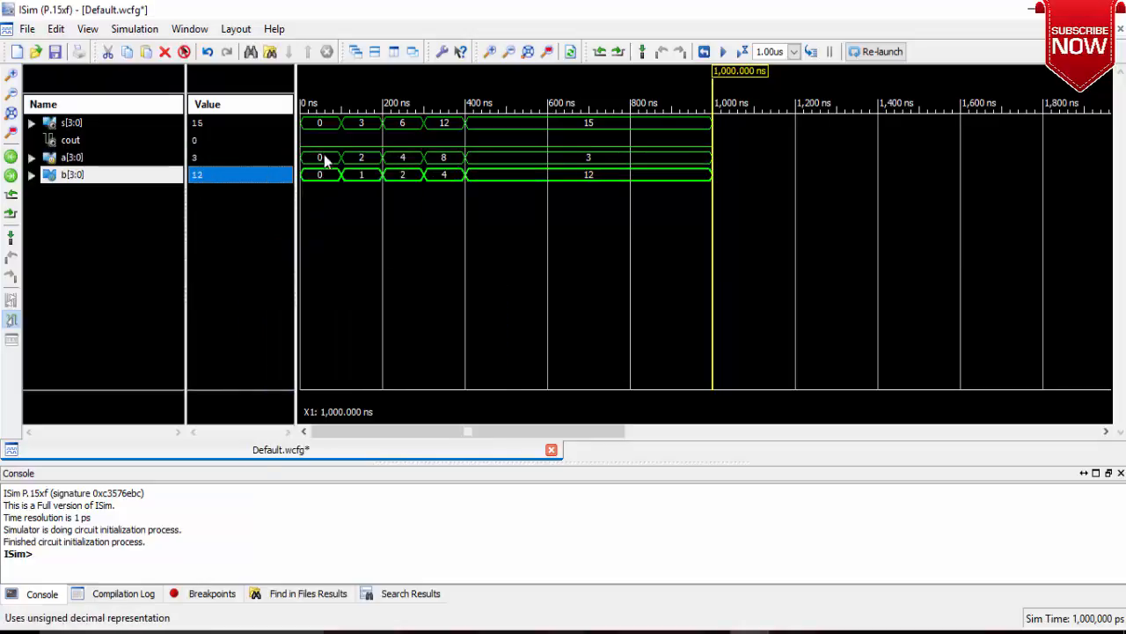
mouse_move(362, 167)
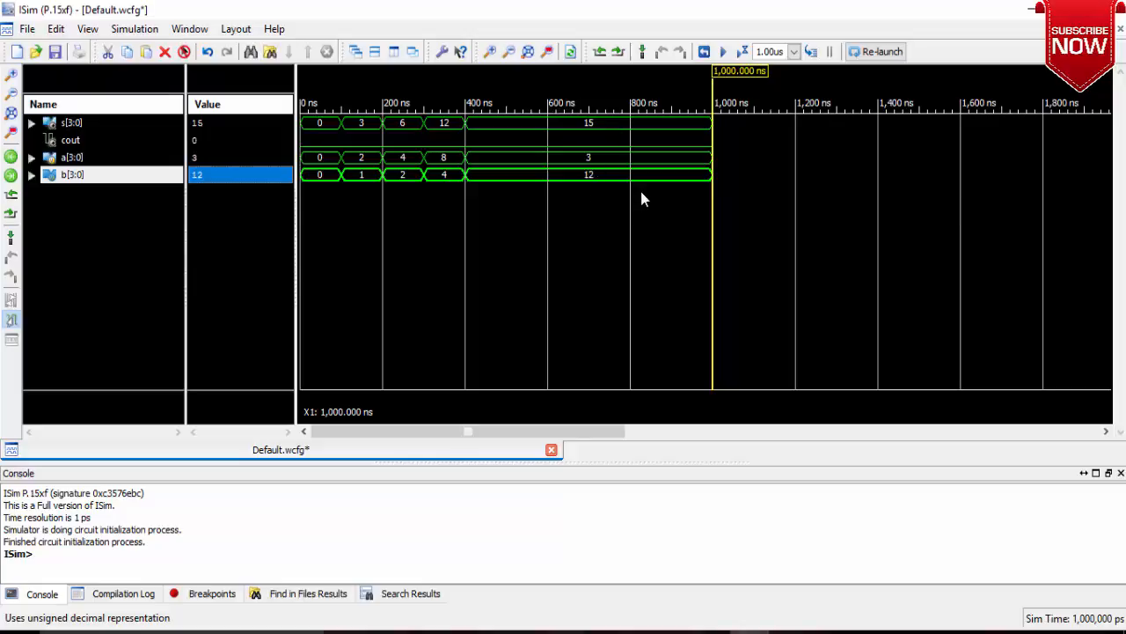
Return to ISE and scroll through the add4bitdf.v full-adder assign statements
click(70, 140)
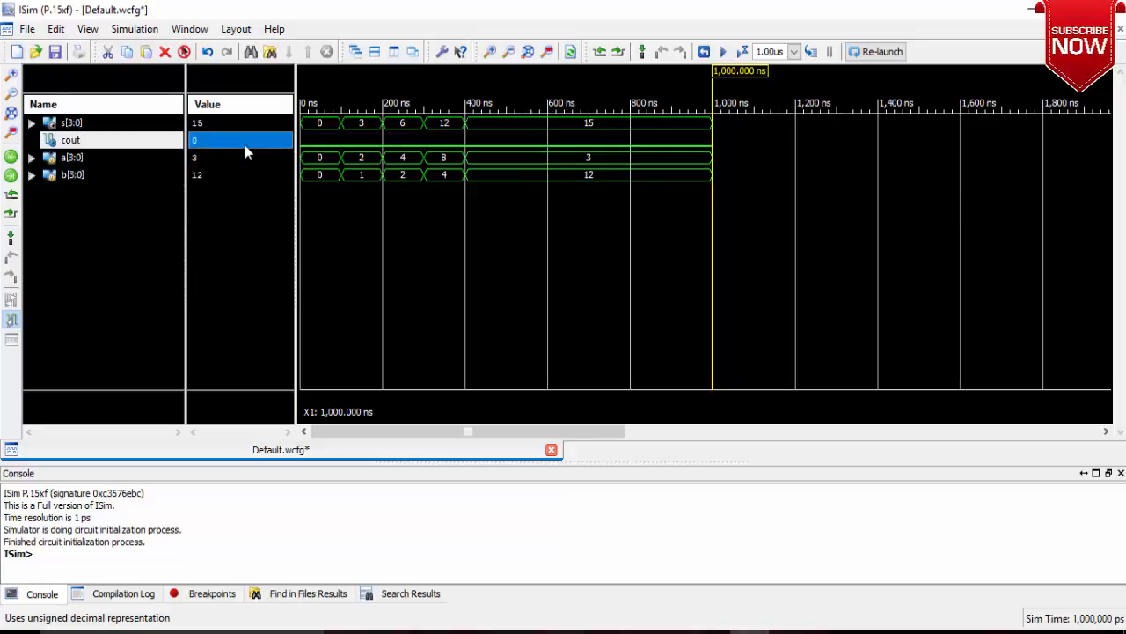
mouse_move(384, 254)
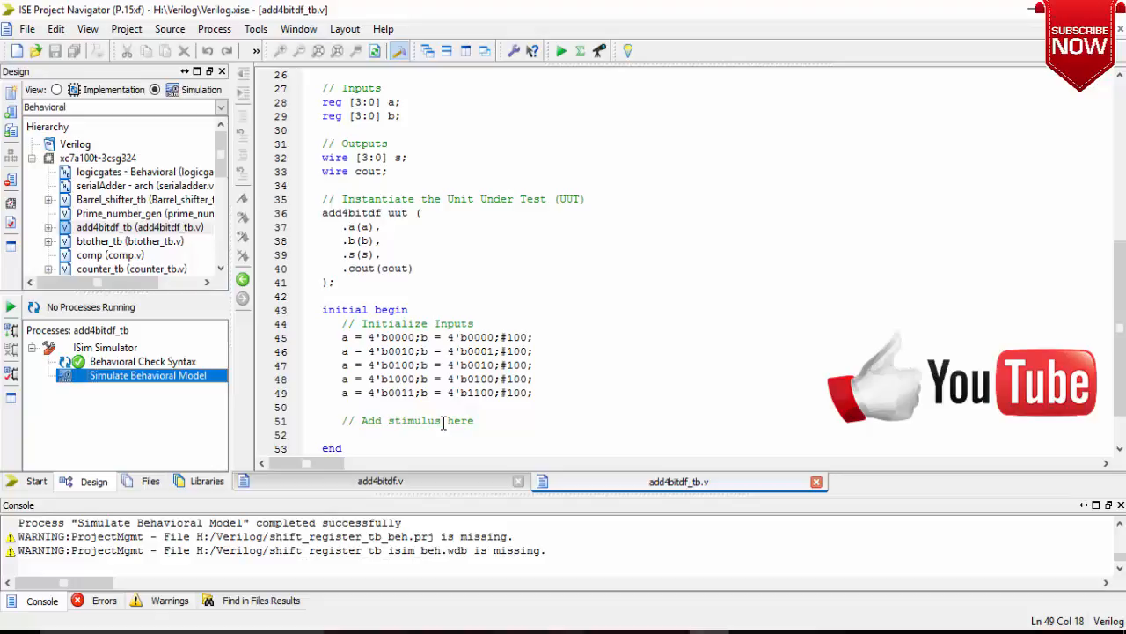
mouse_move(114, 271)
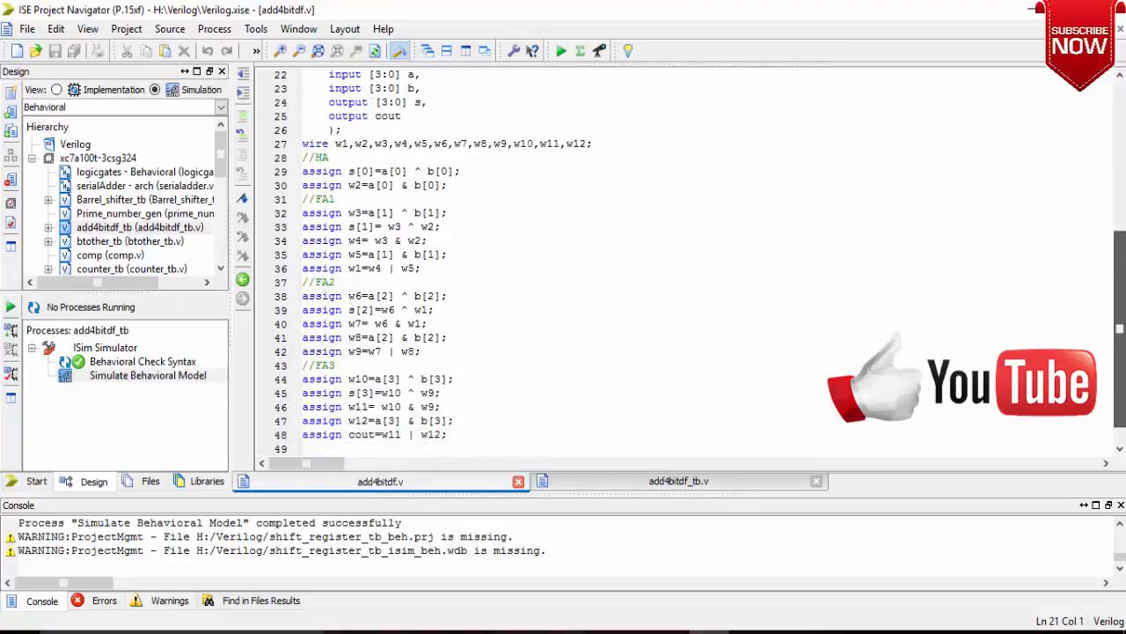
scroll(down, 3)
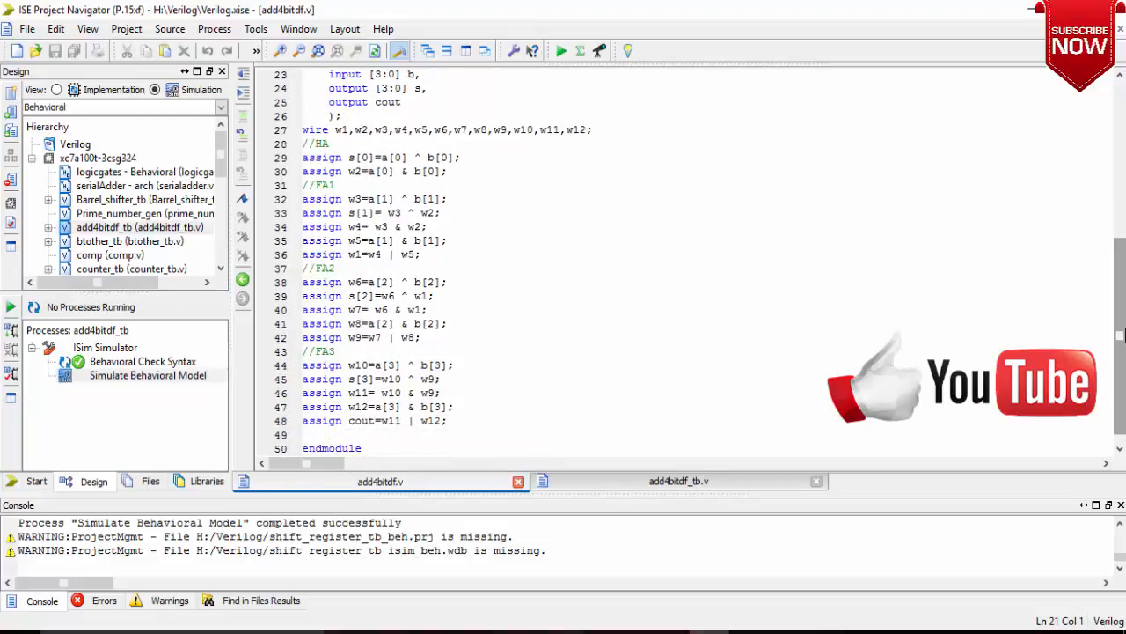